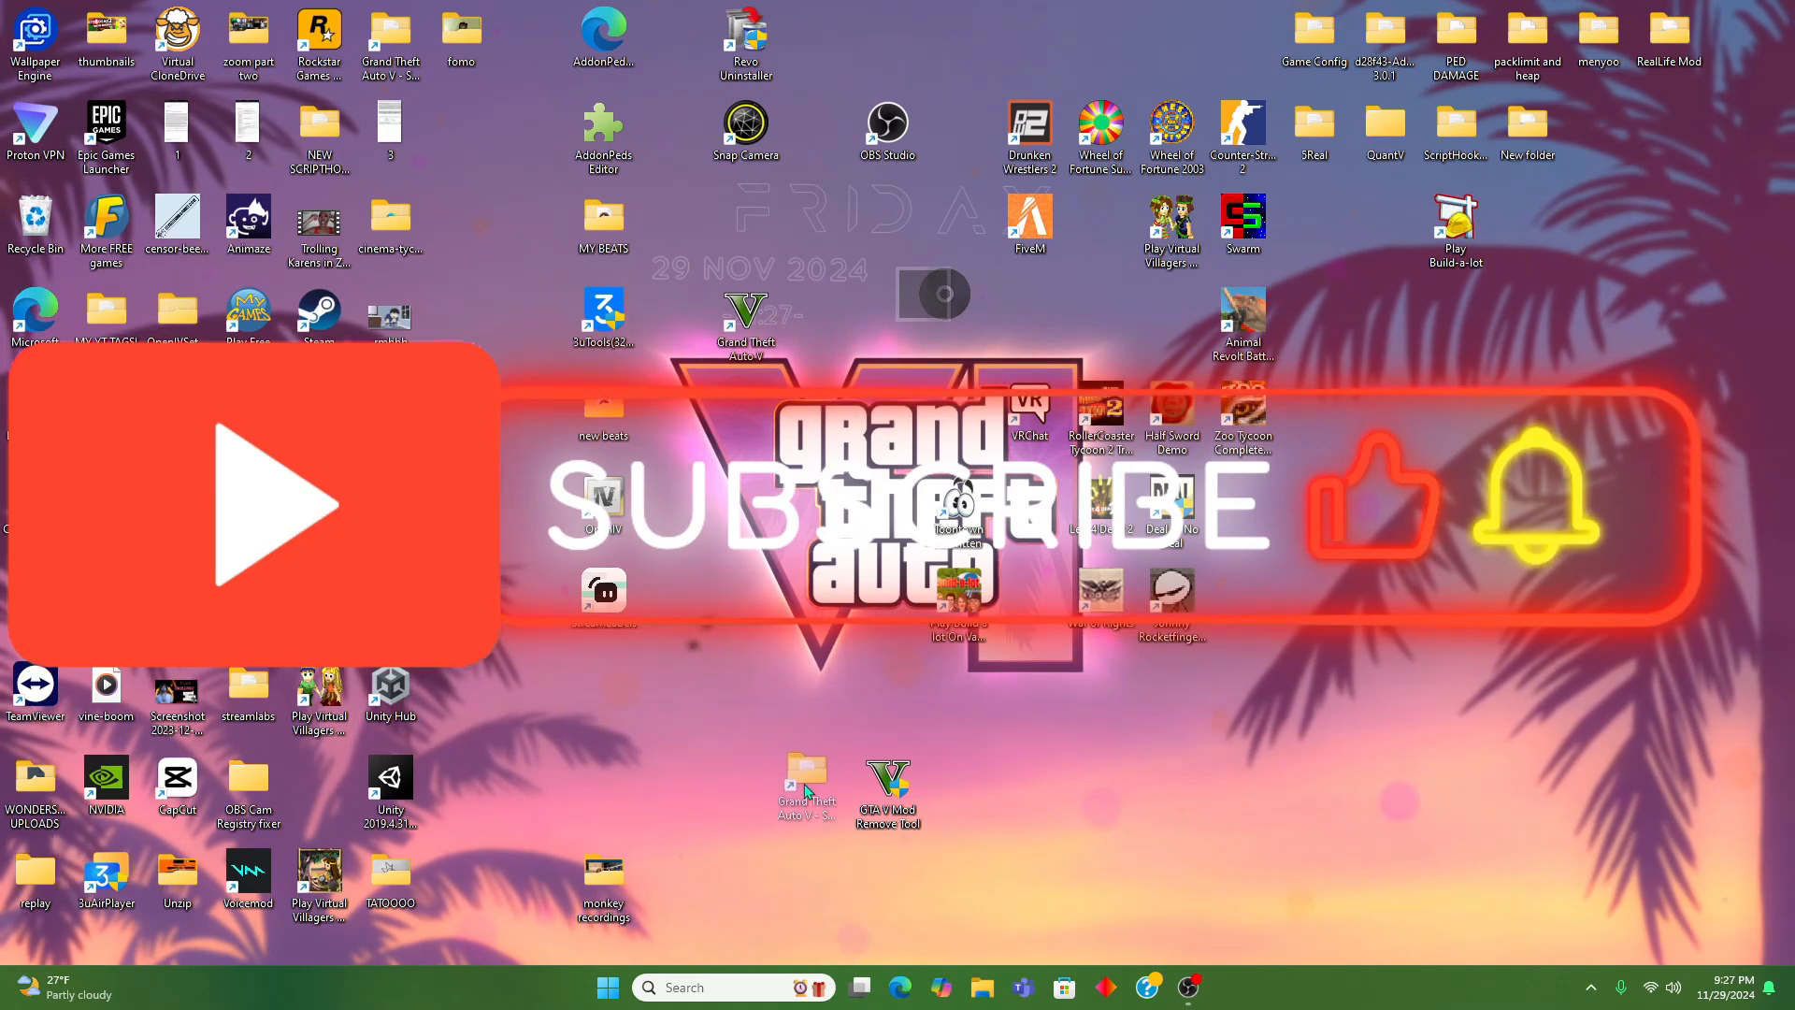
mouse_move(815, 789)
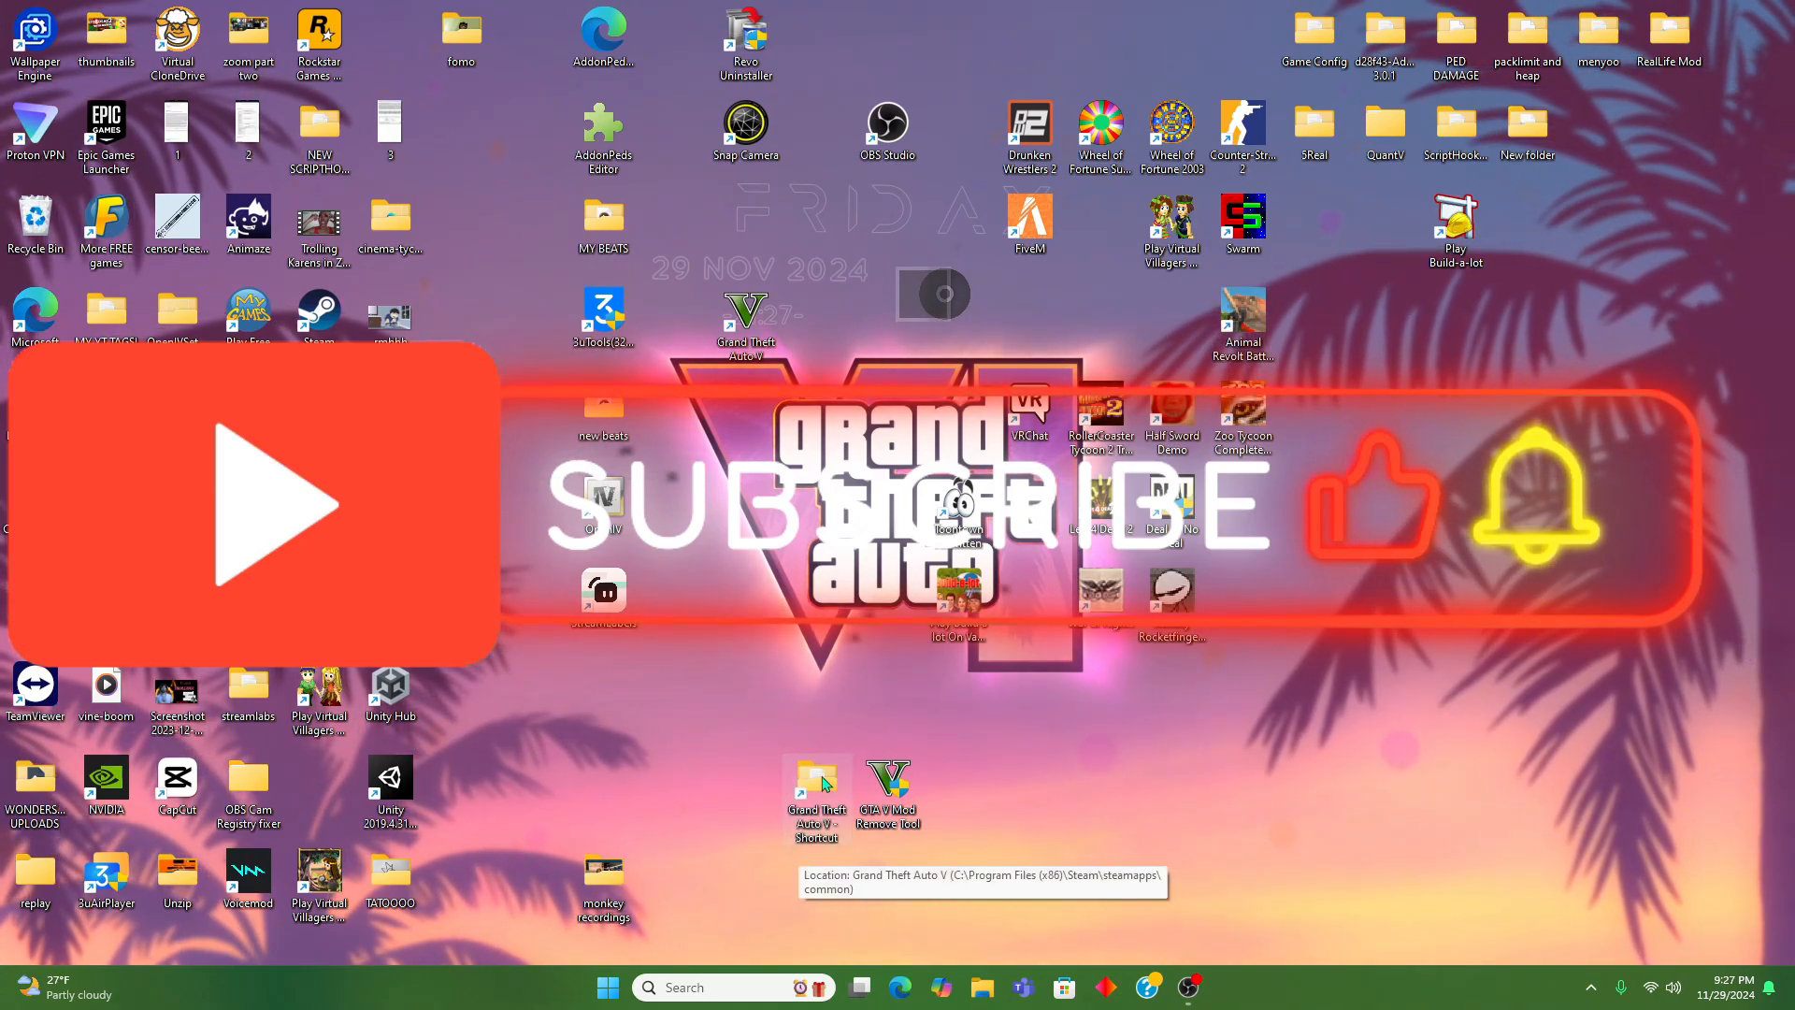
Step: Create a new folder named 'mods' inside the Grand Theft Auto V install folder
double_click(818, 790)
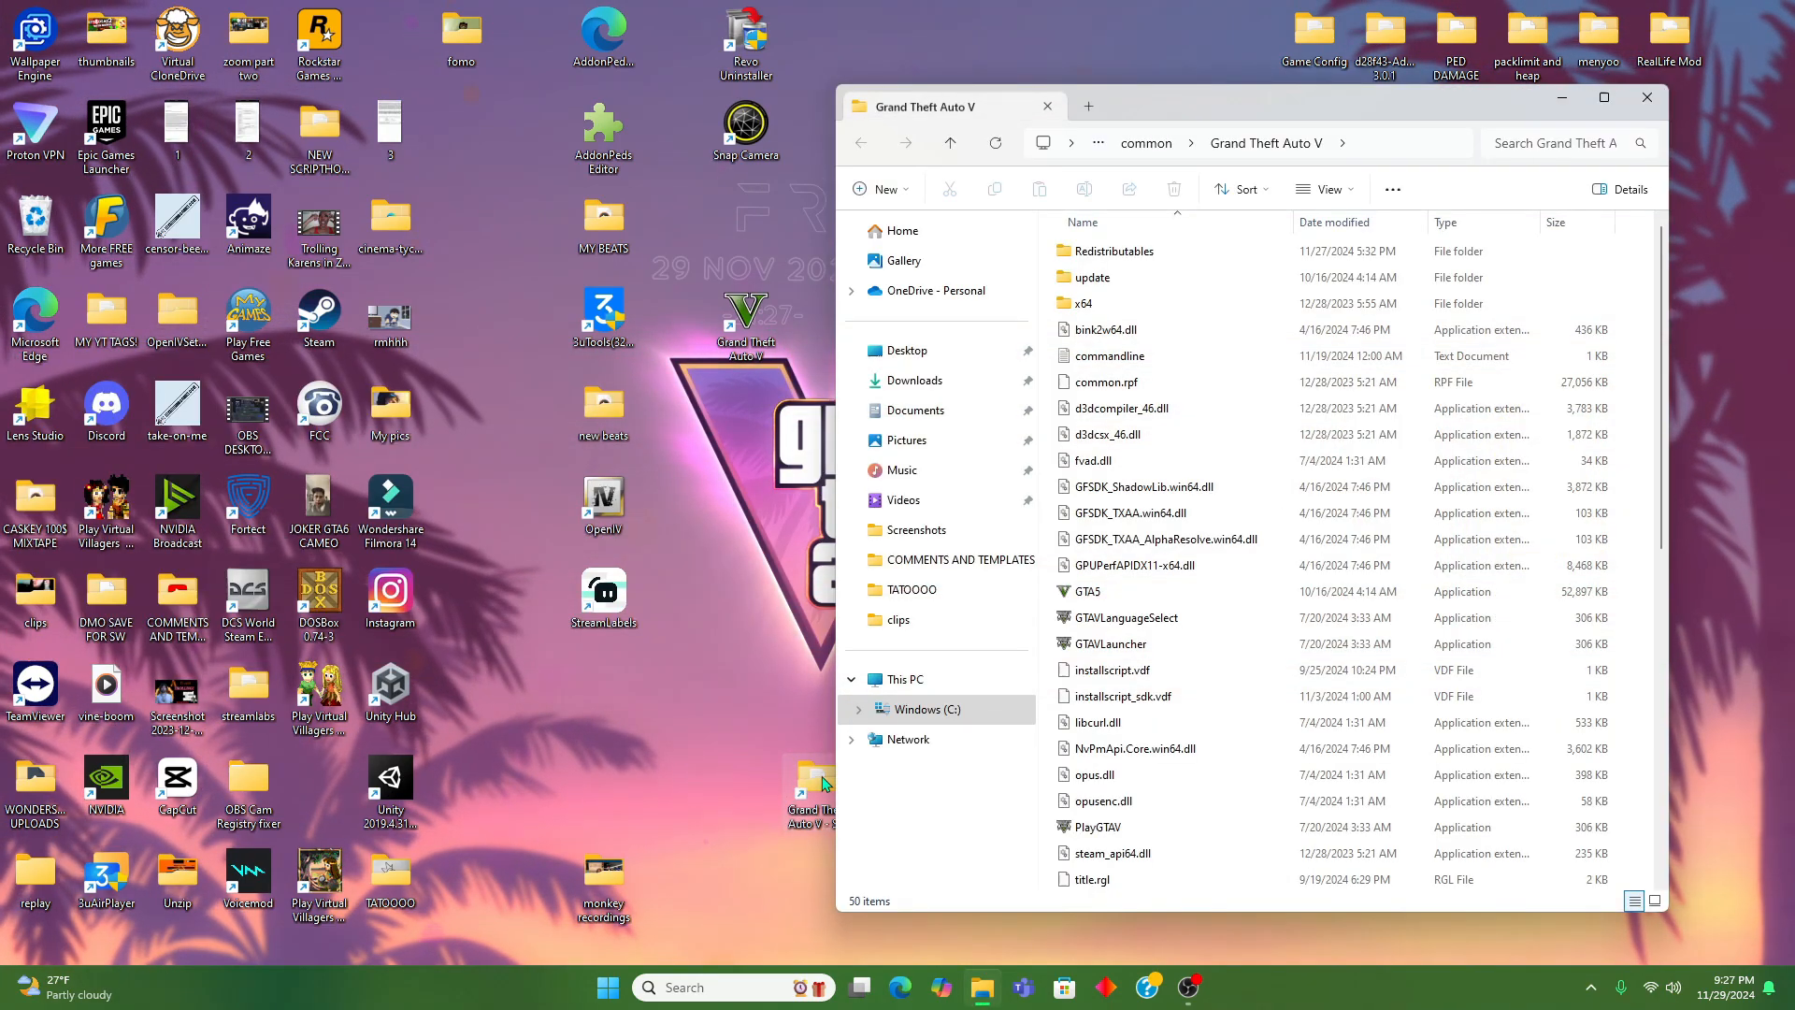
mouse_move(733, 447)
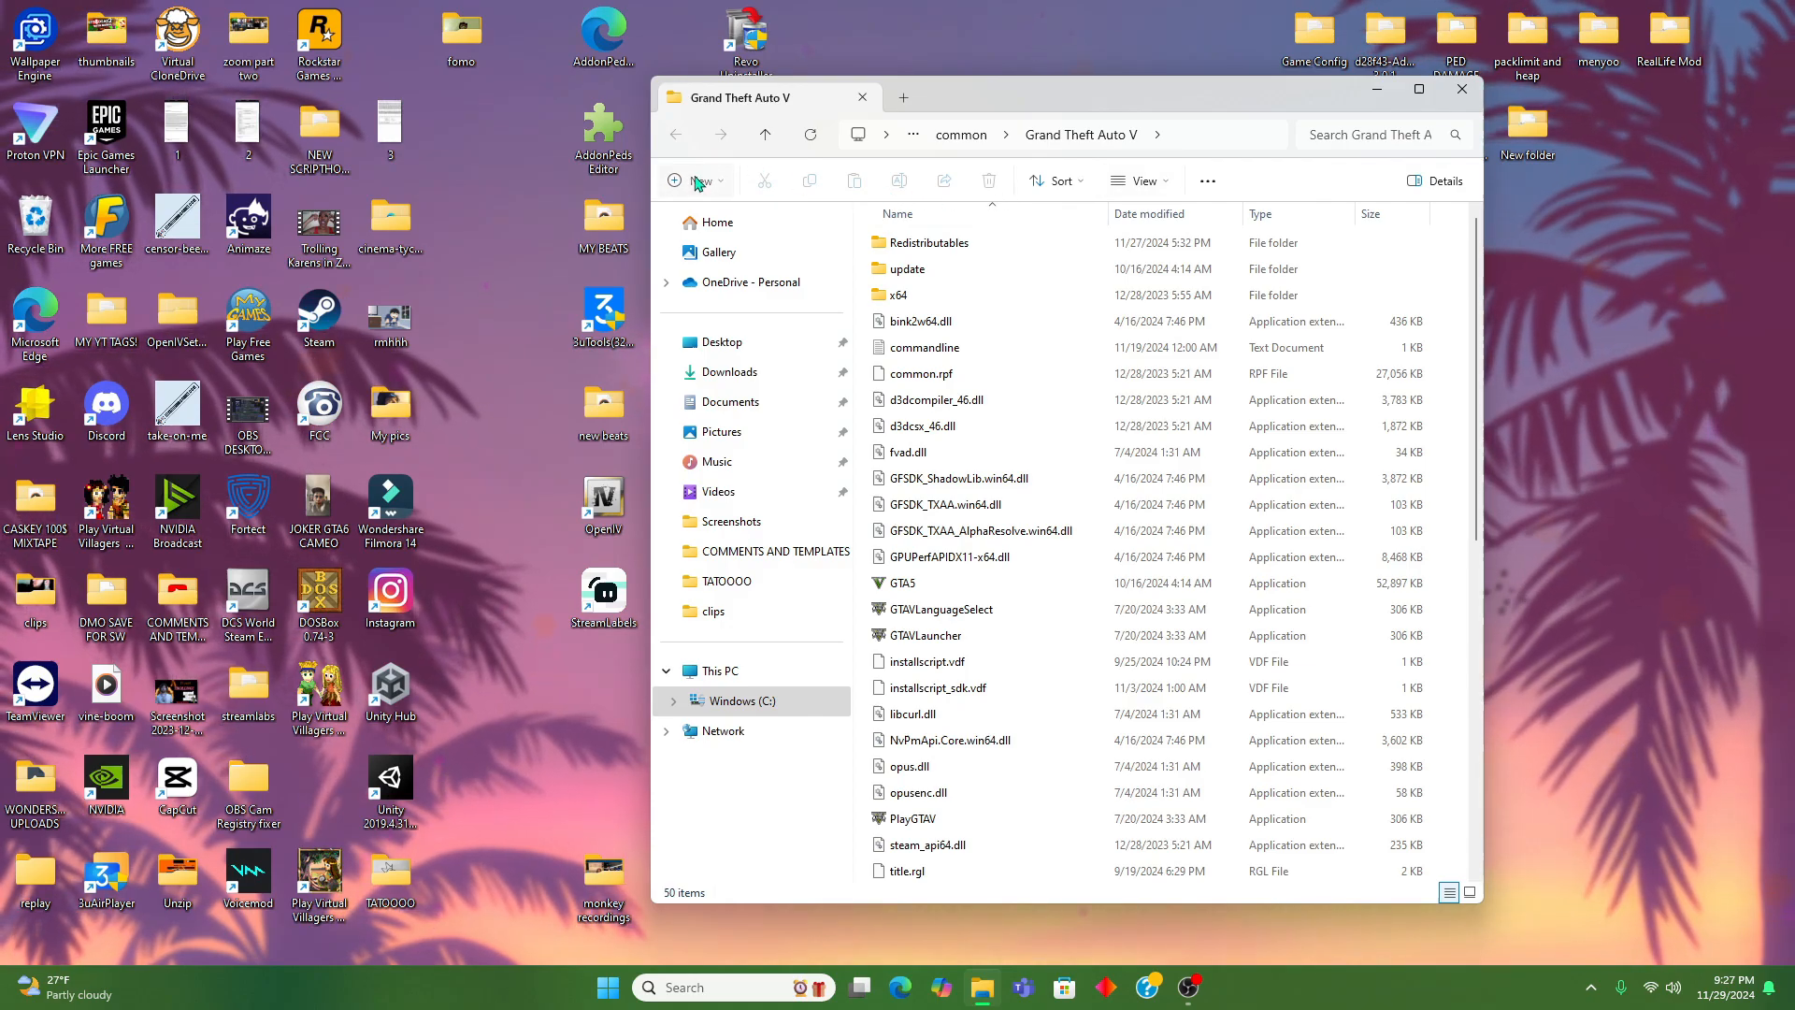
left_click(690, 180)
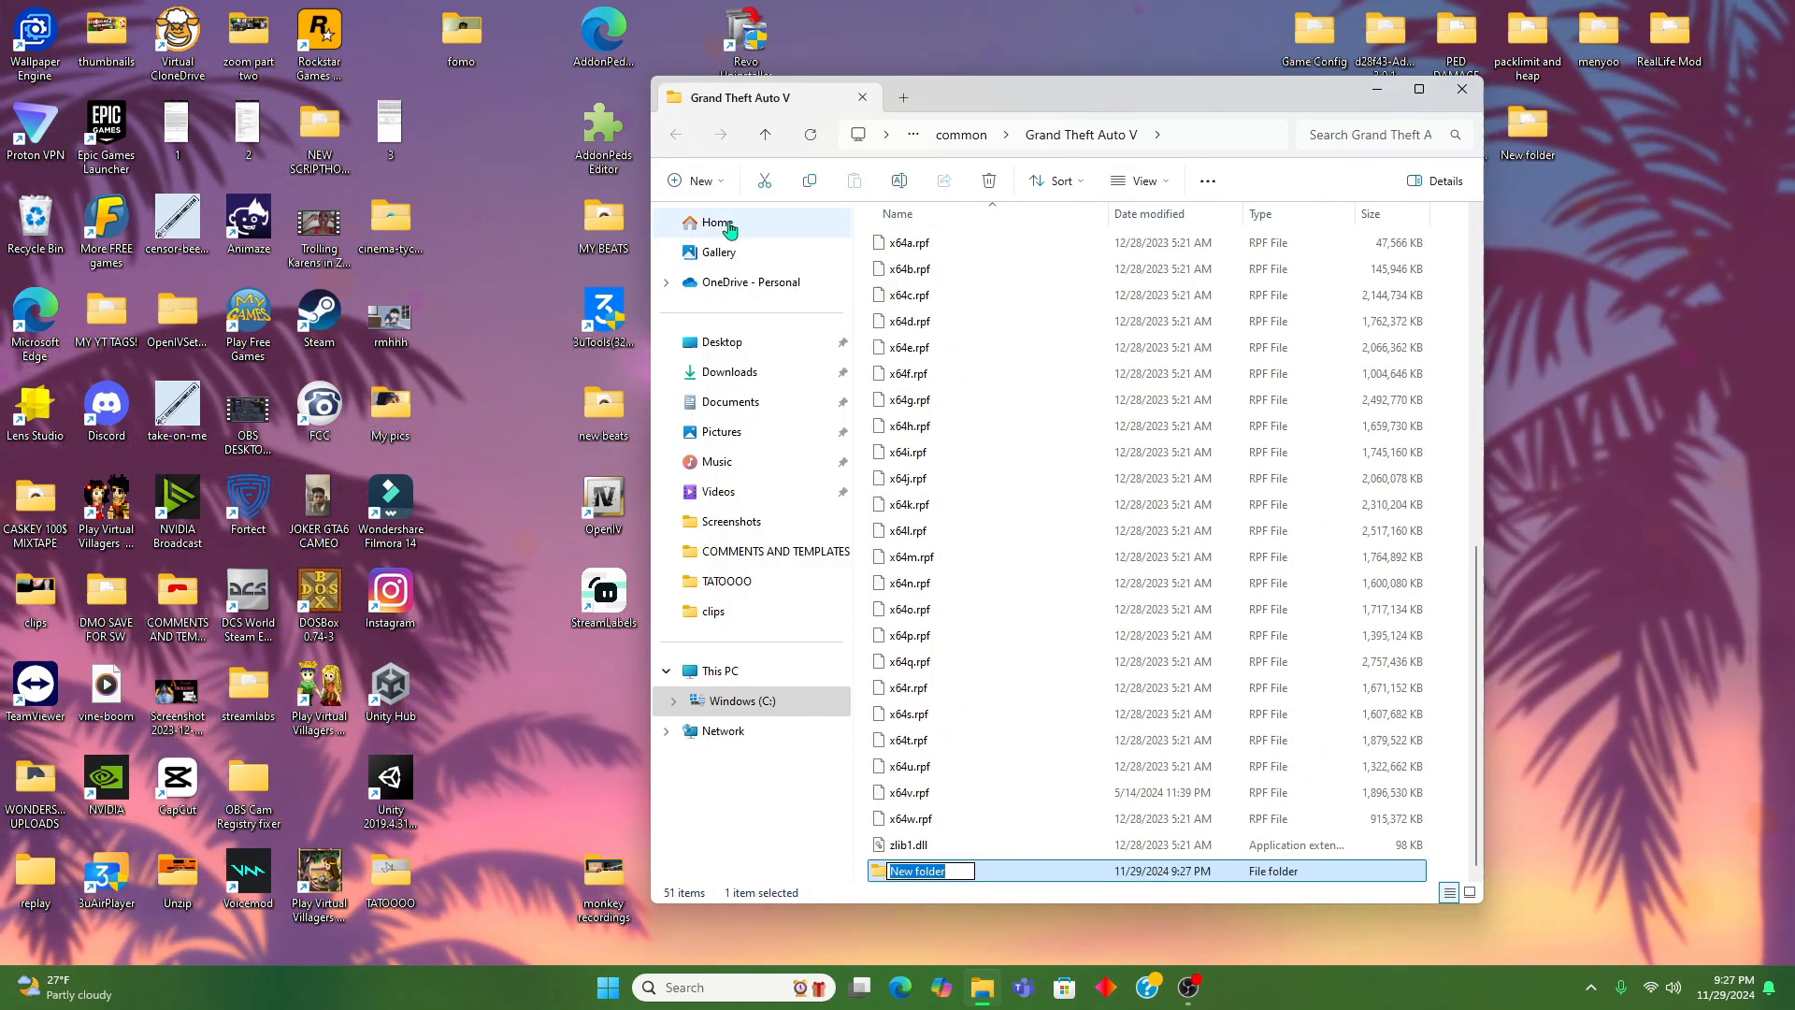
type("mods")
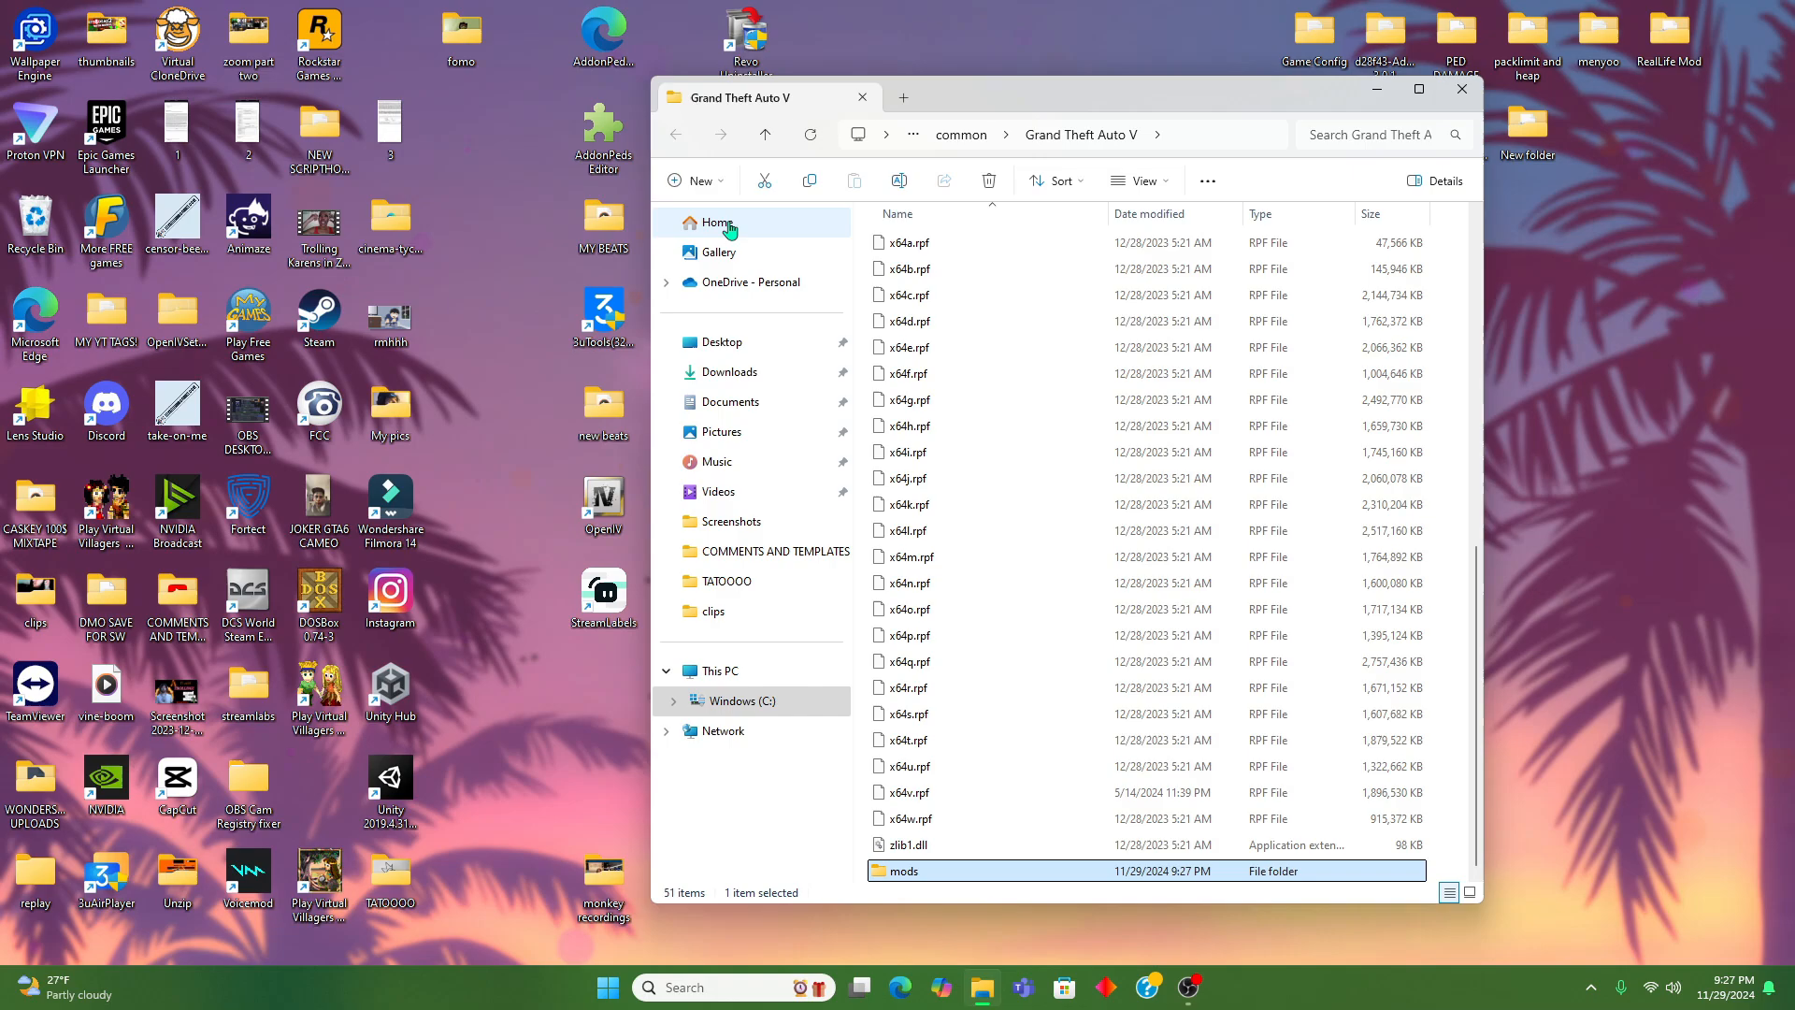
left_click(718, 223)
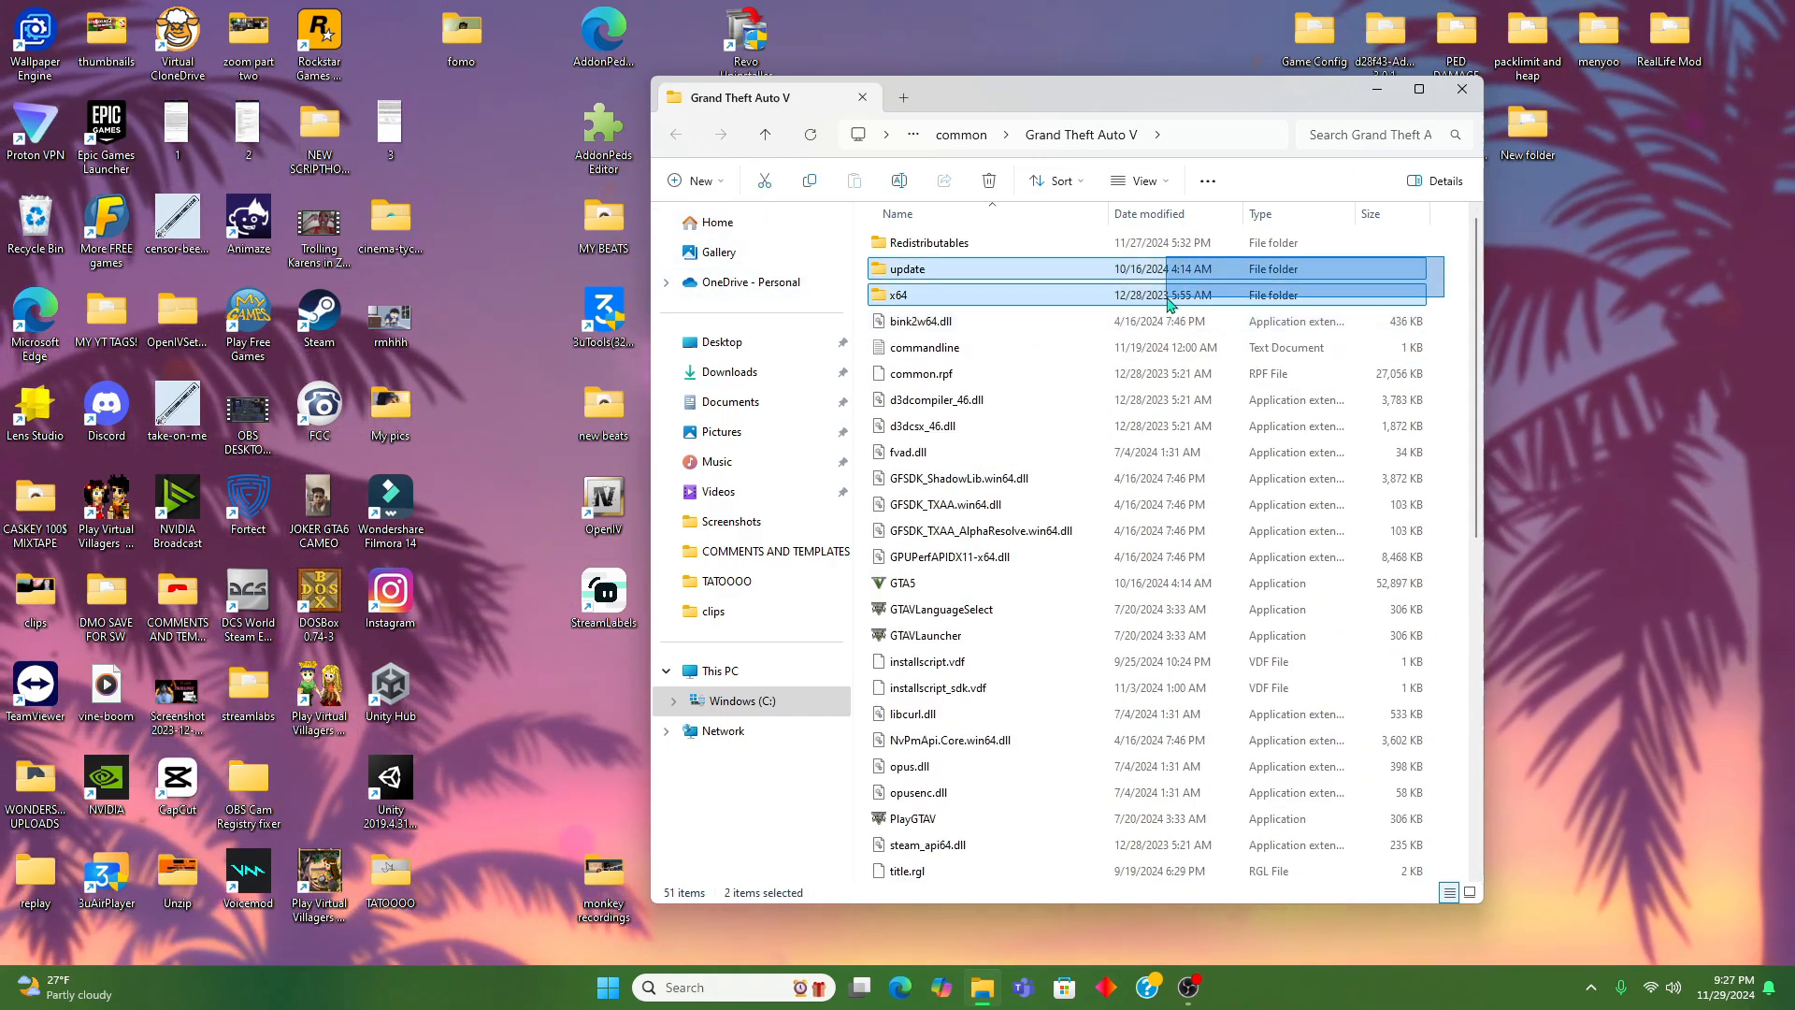
Step: Copy the update and x64 folders and paste them into the mods folder
left_click(909, 268)
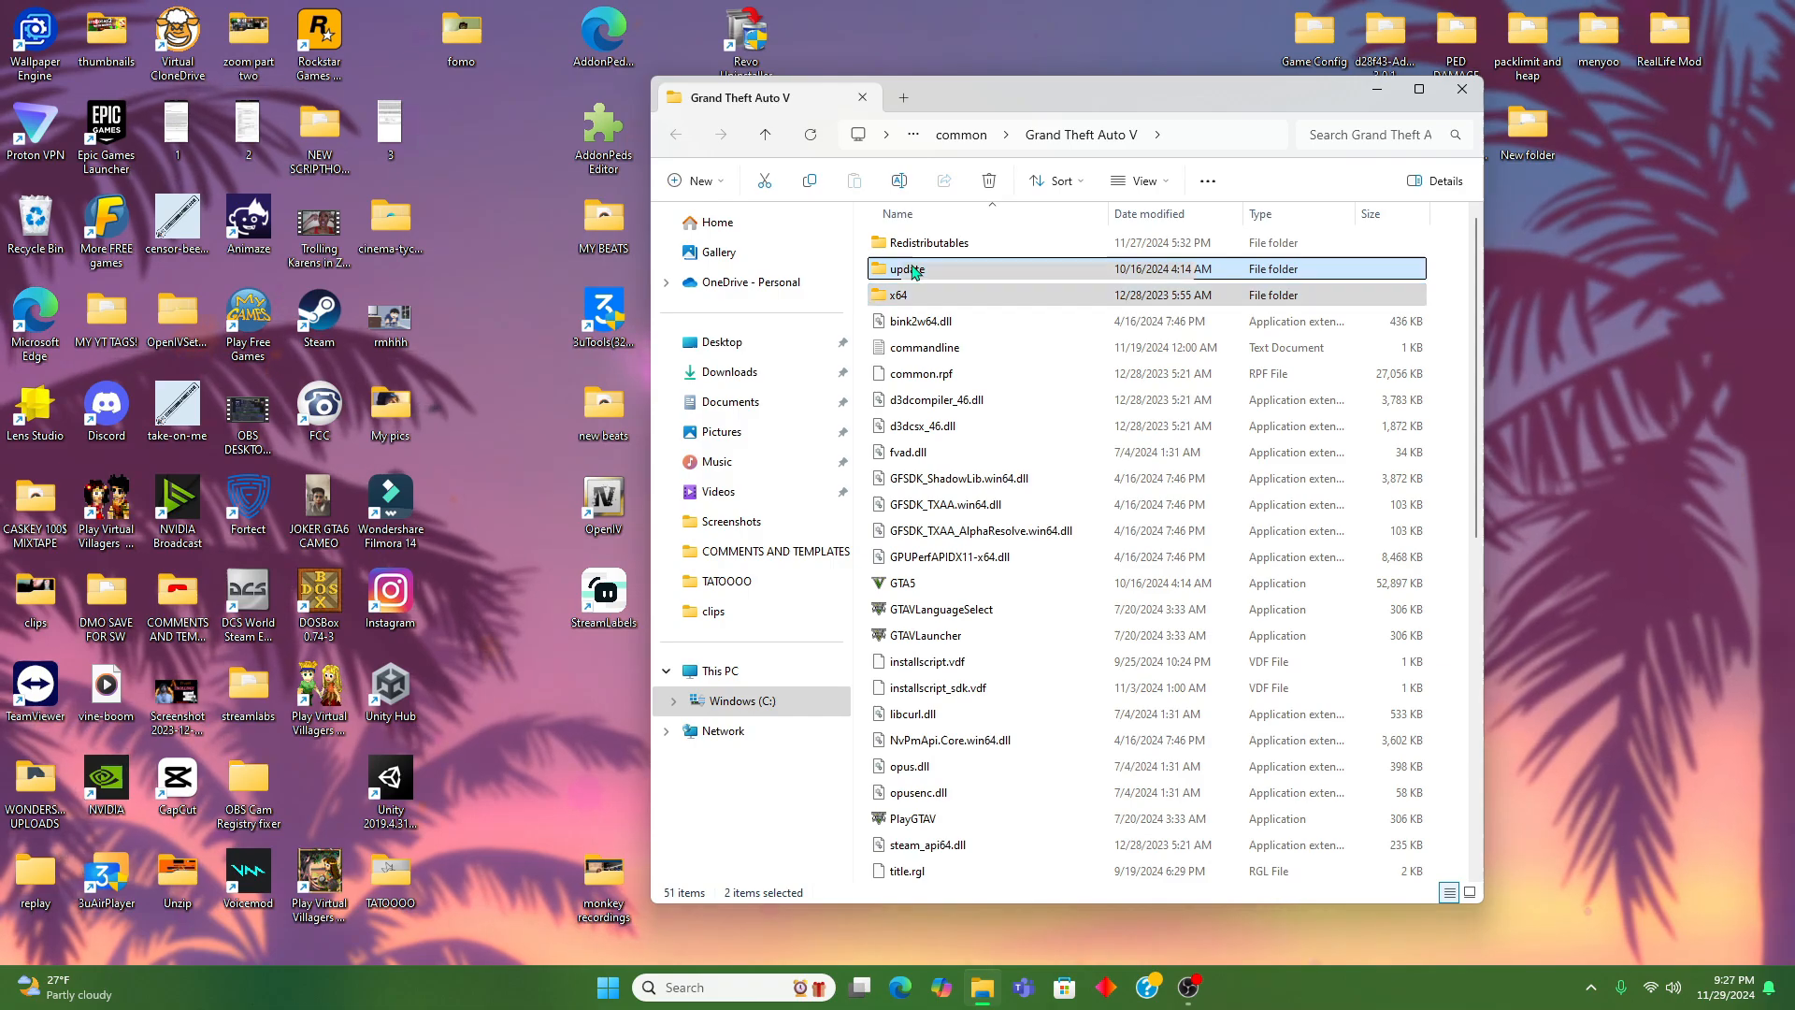
right_click(905, 269)
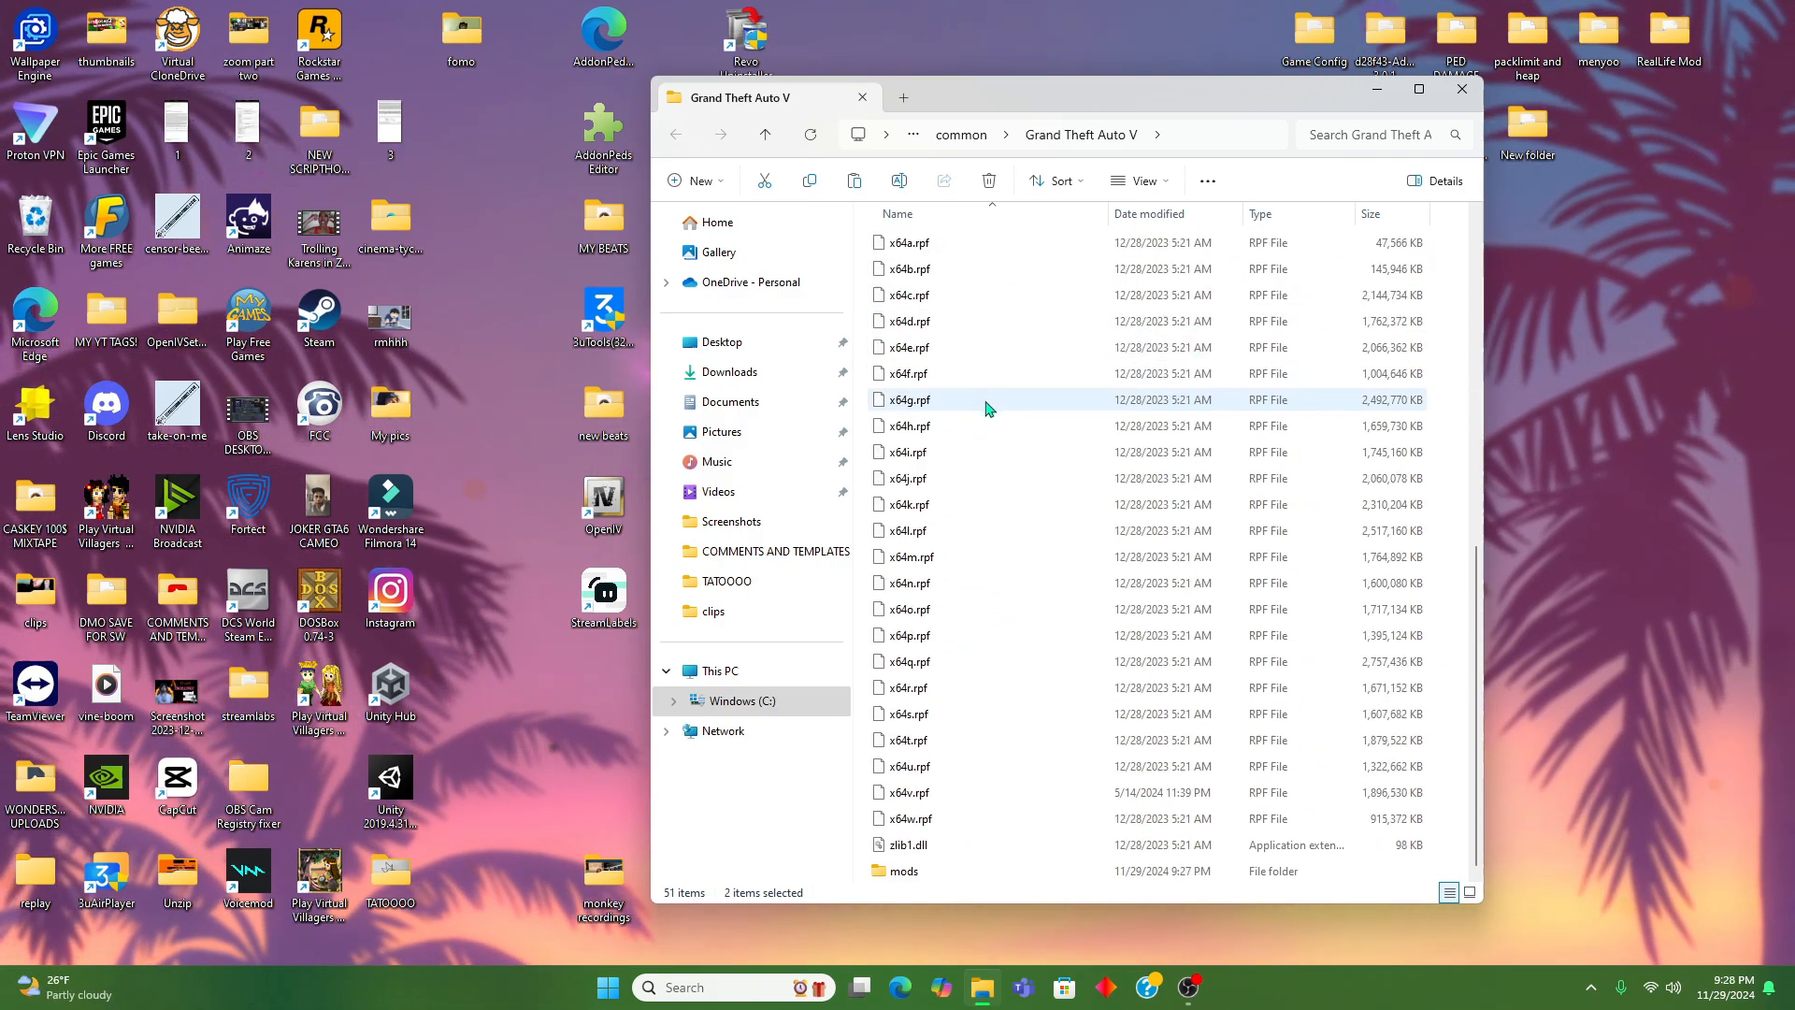
double_click(909, 871)
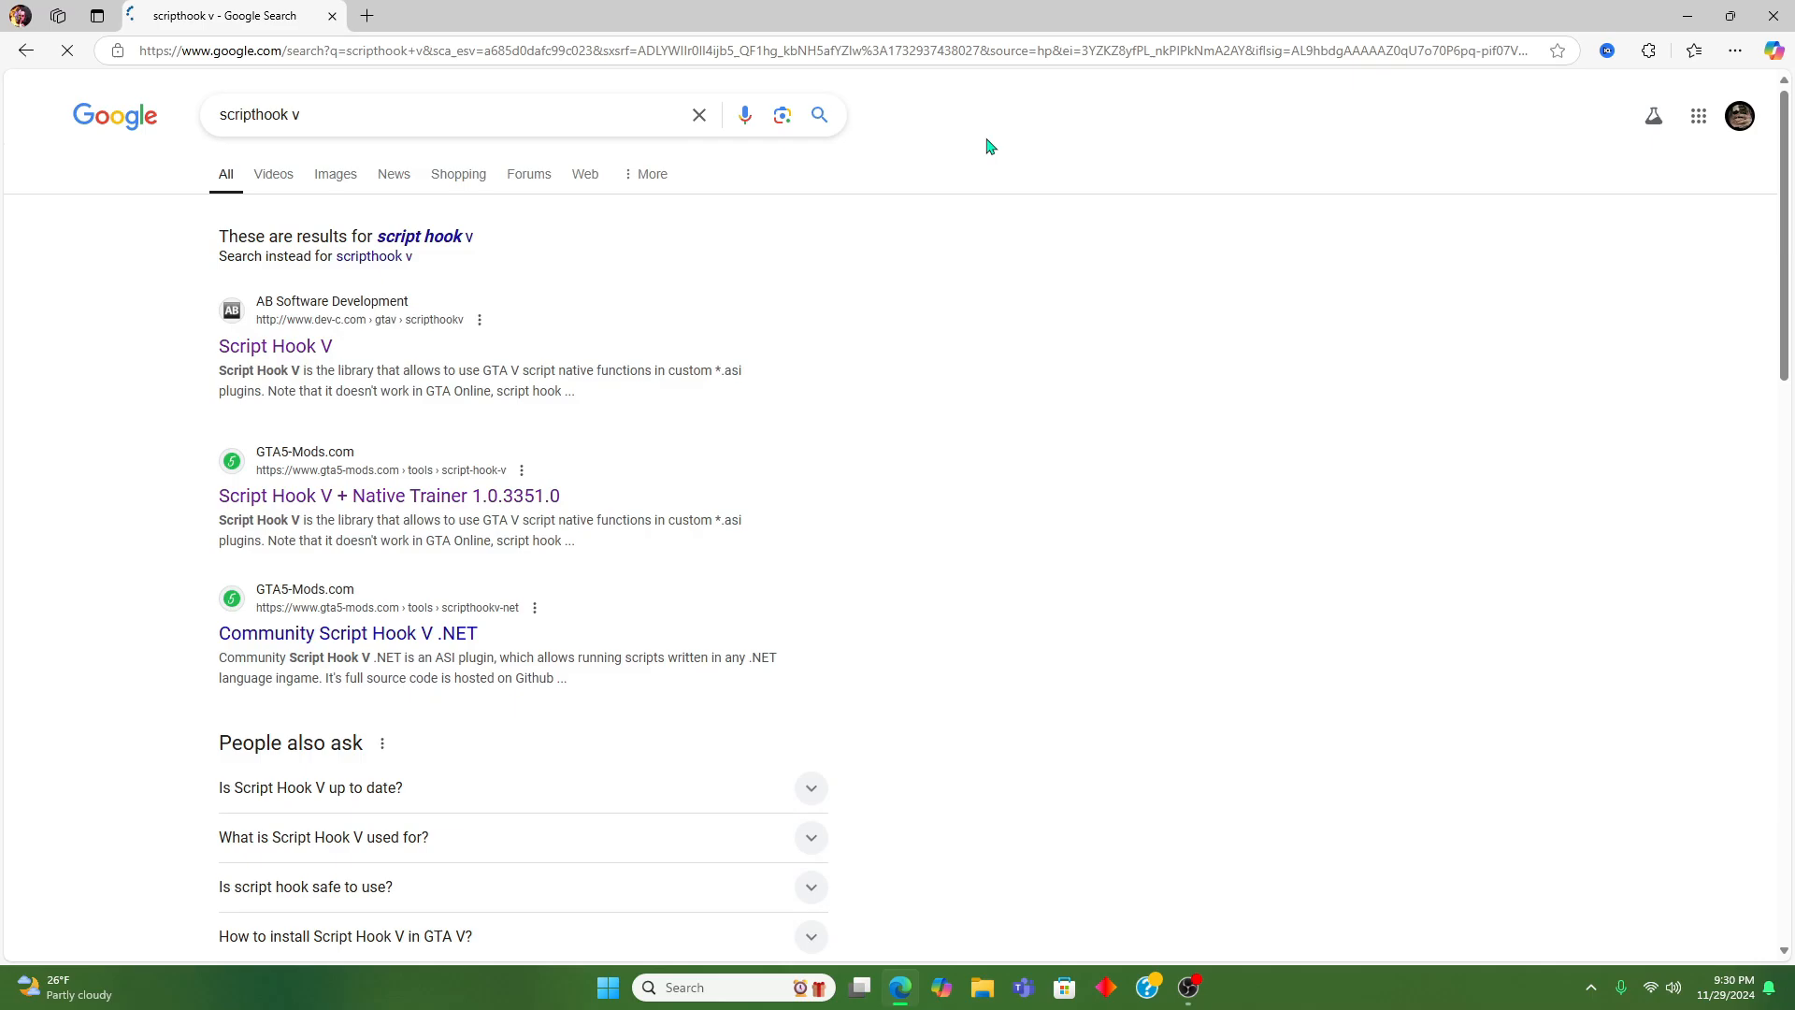
Step: Download the Script Hook V 1.0.3351.0 zip from dev-c.com and locate it in Downloads
left_click(275, 346)
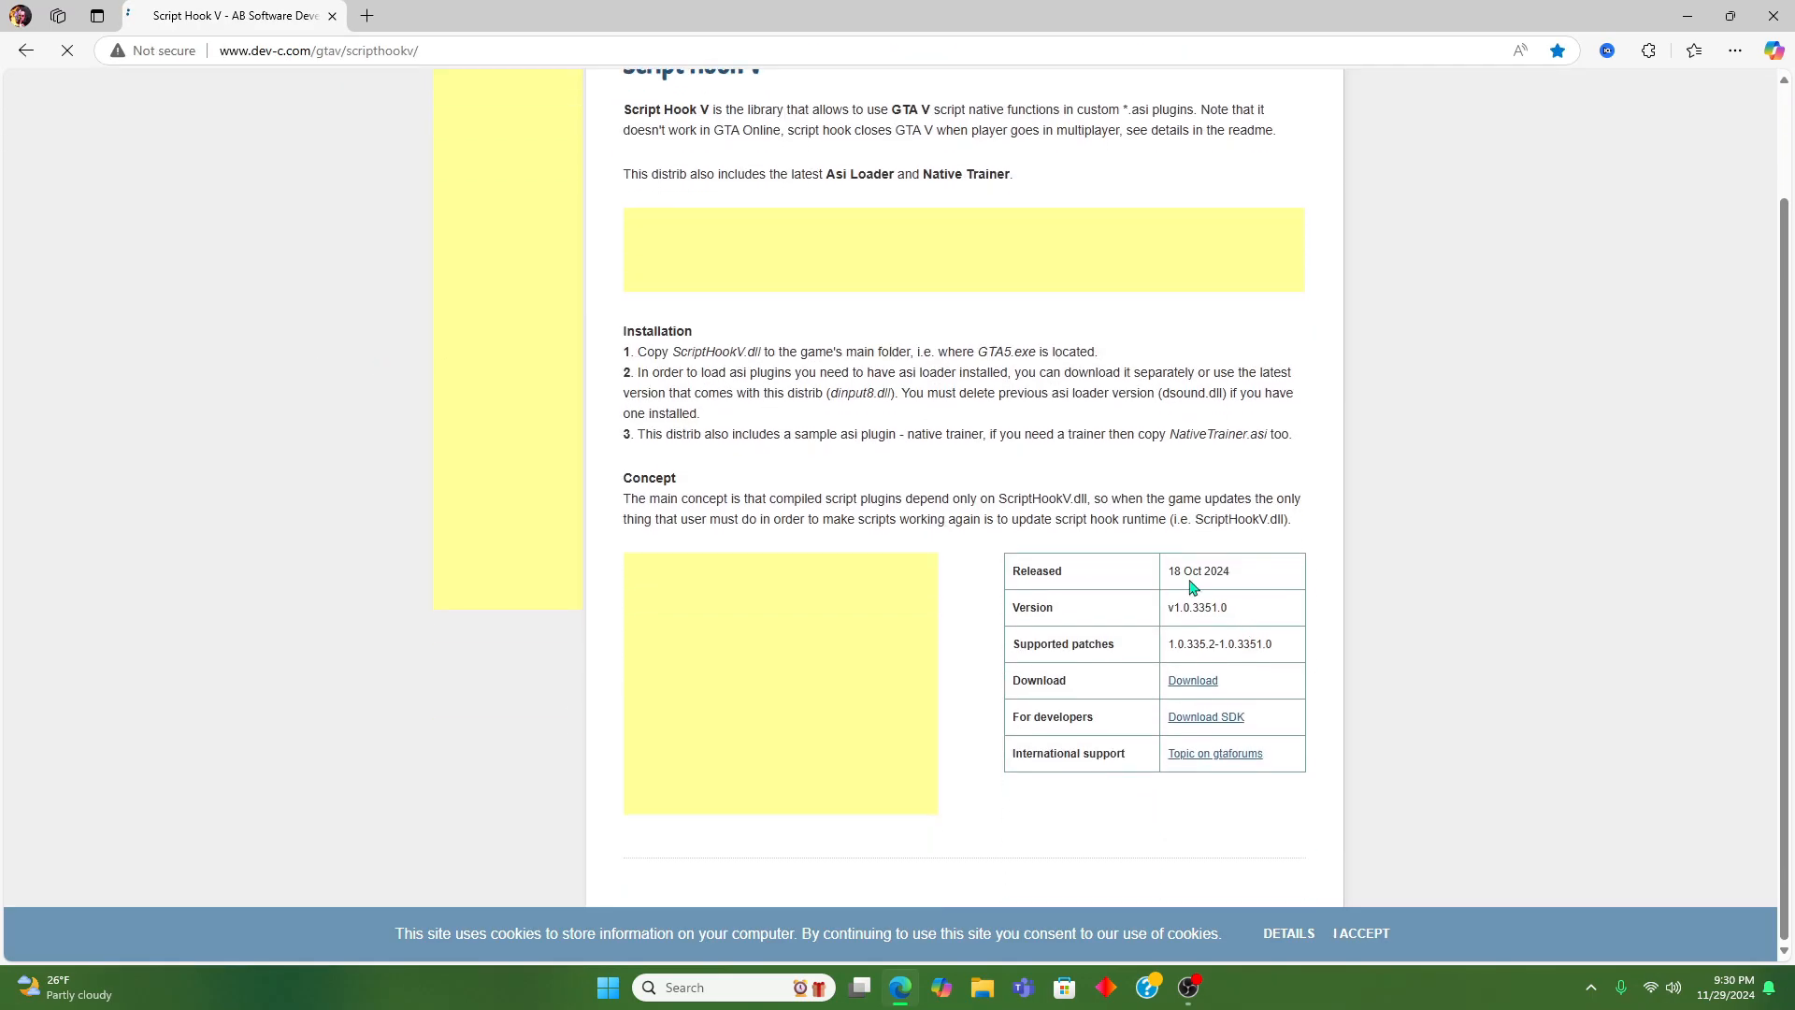
left_click(1191, 681)
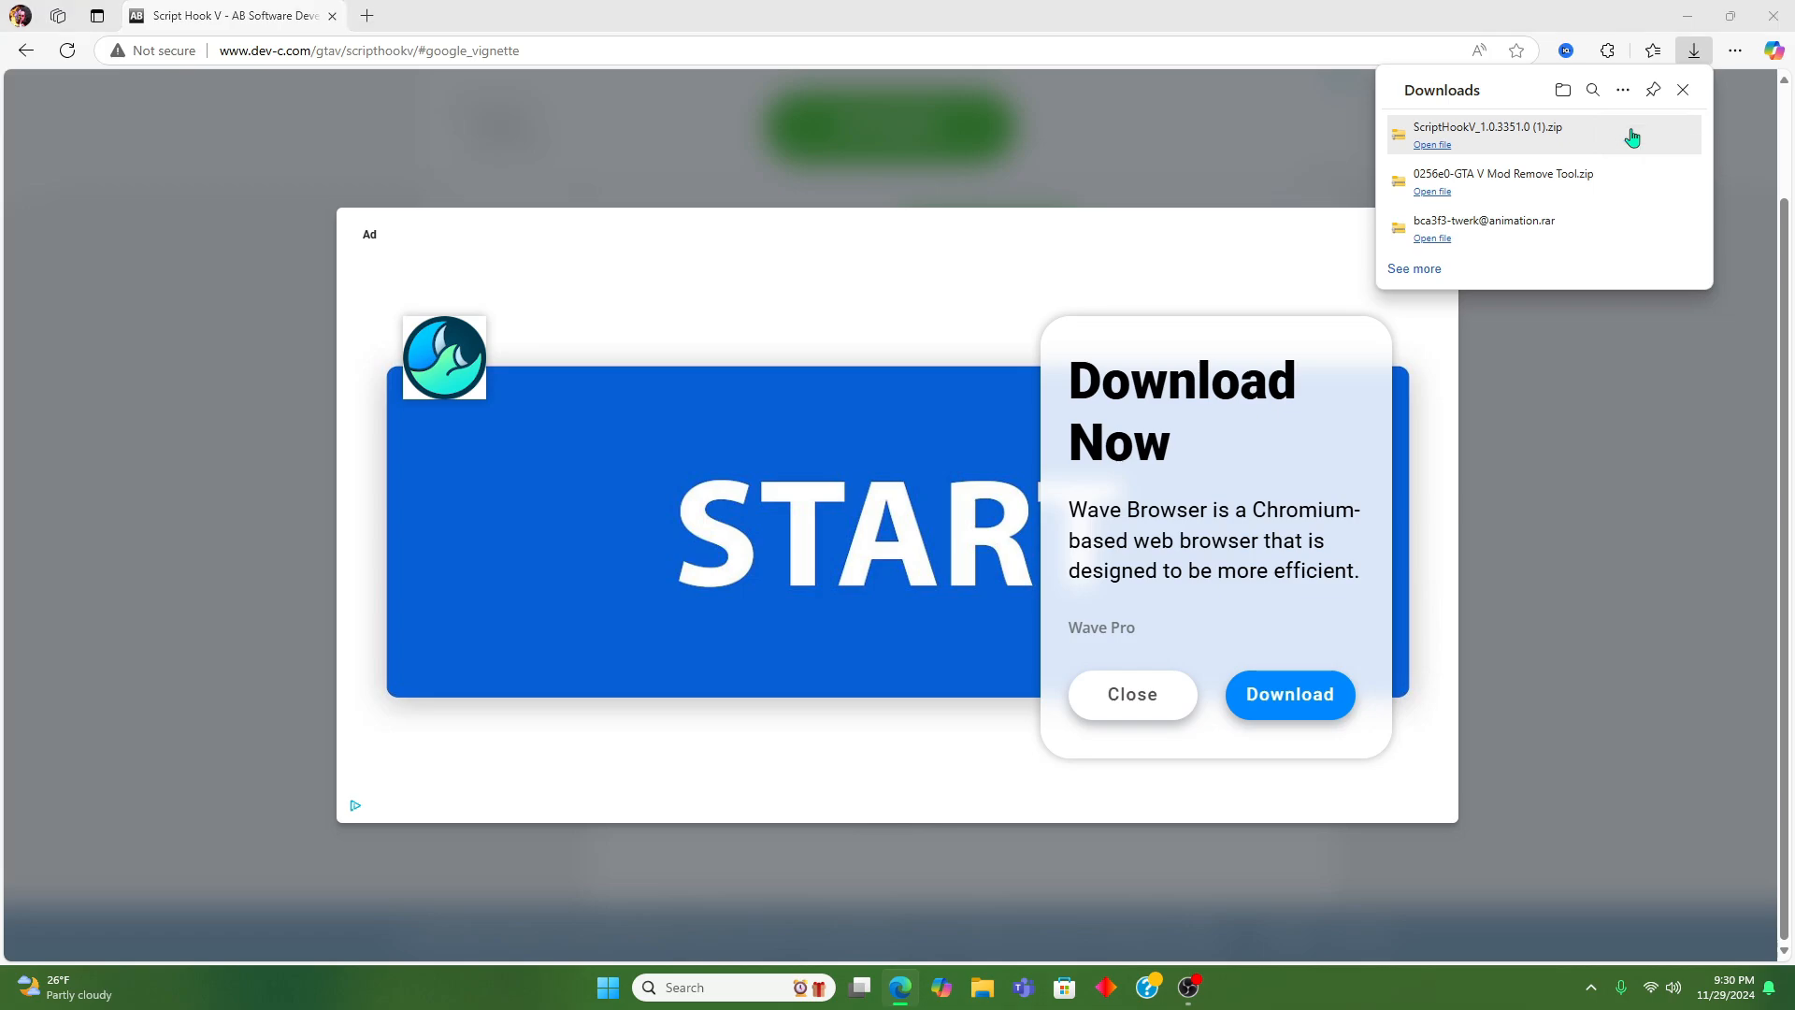
right_click(911, 267)
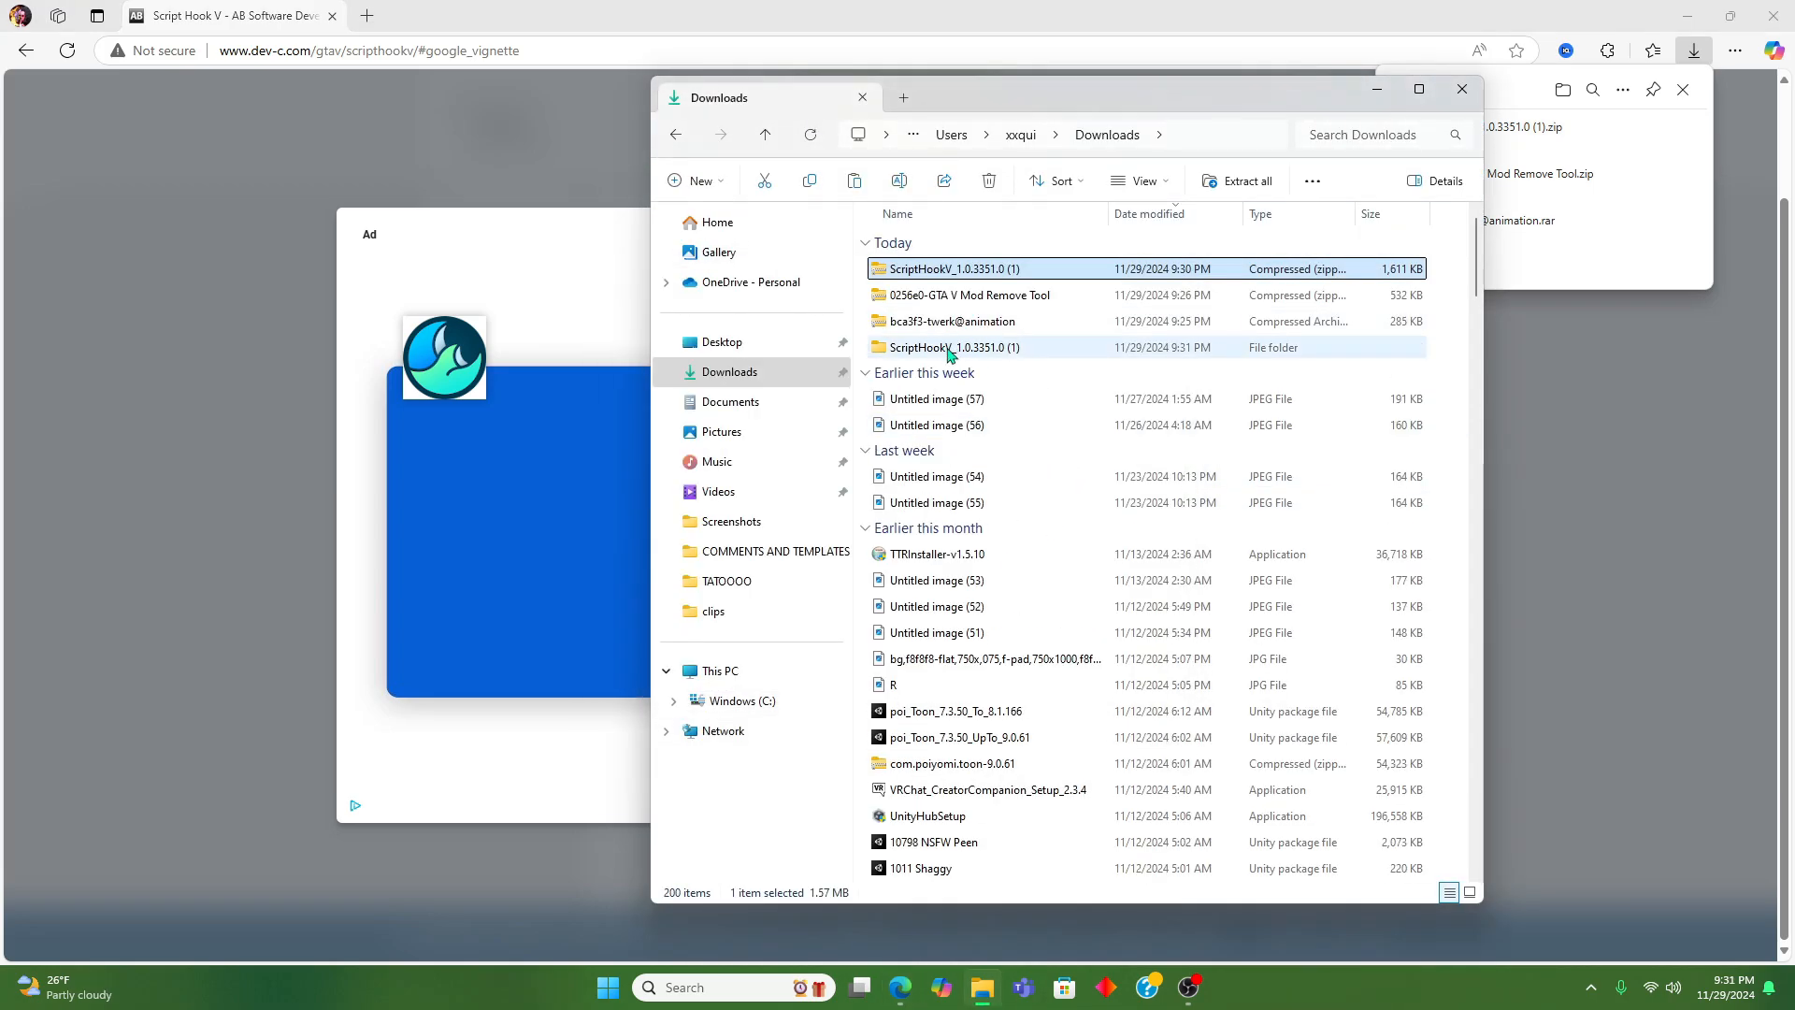
Step: Reach the extracted Script Hook V bin folder holding dinput8.dll and ScriptHookV.dll
double_click(950, 348)
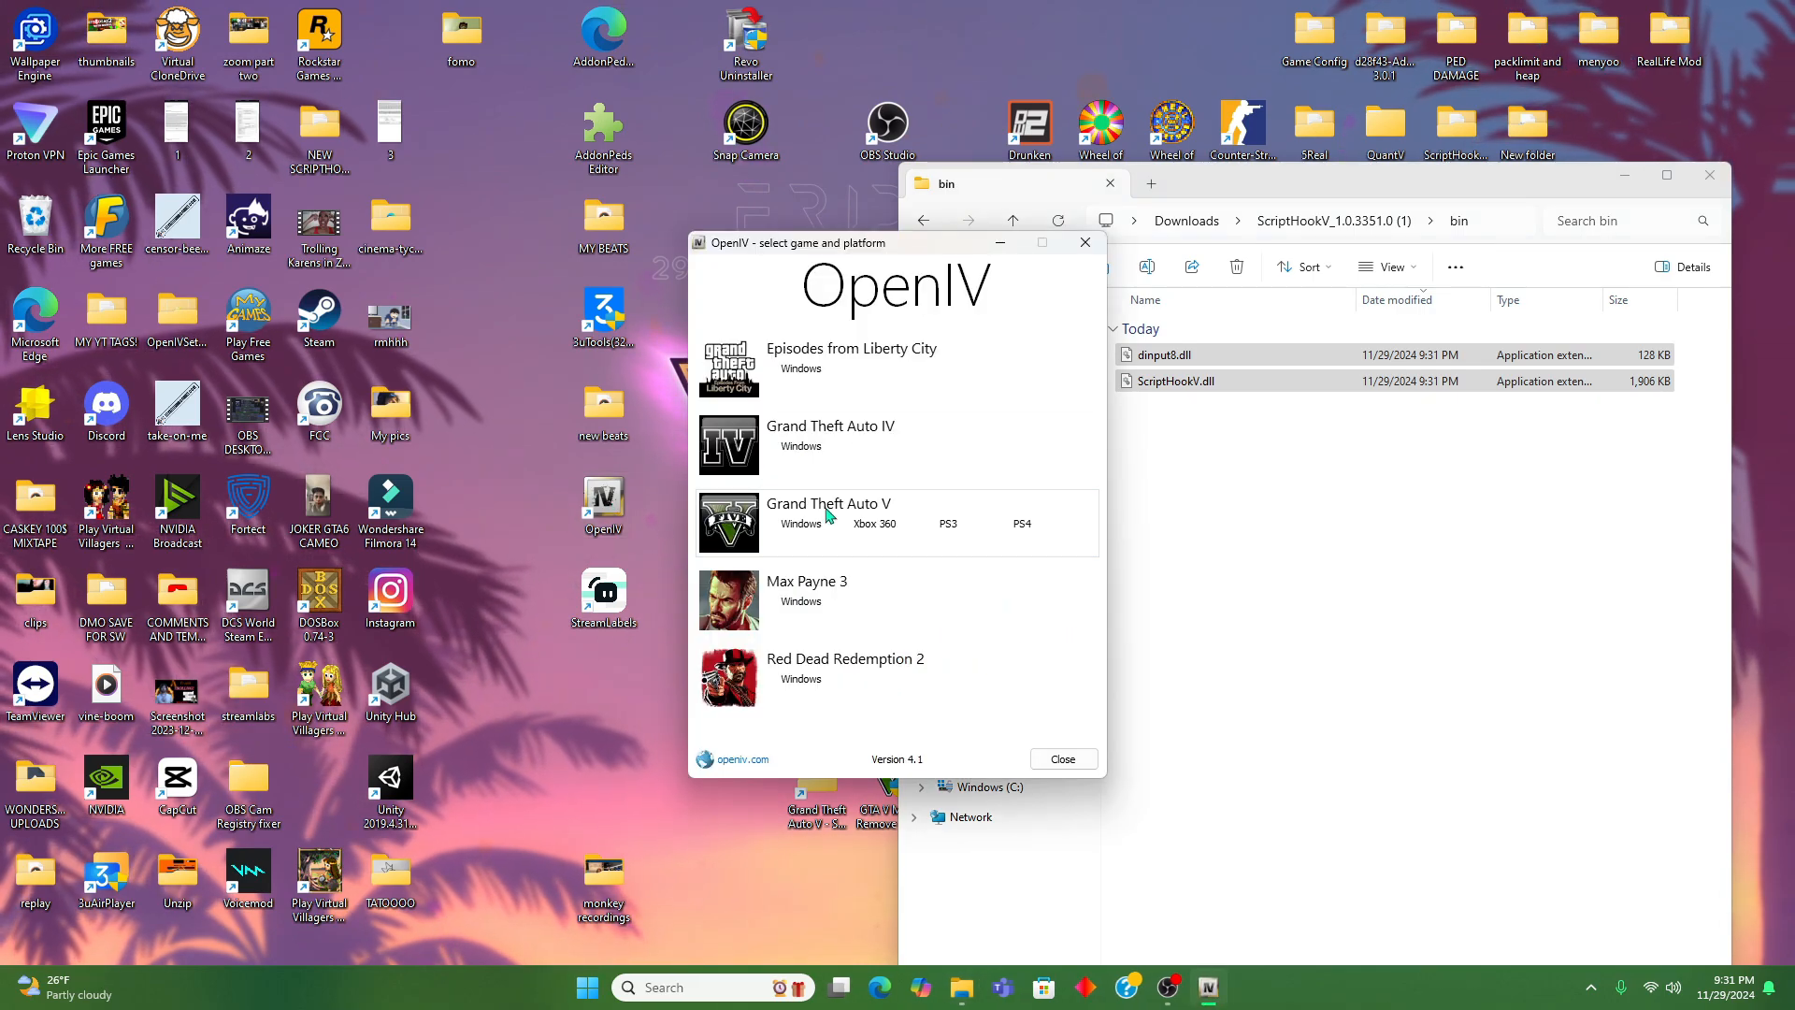
Step: Install the ASI Loader and OpenIV.ASI via OpenIV's ASI Manager for GTA V on Windows
left_click(829, 522)
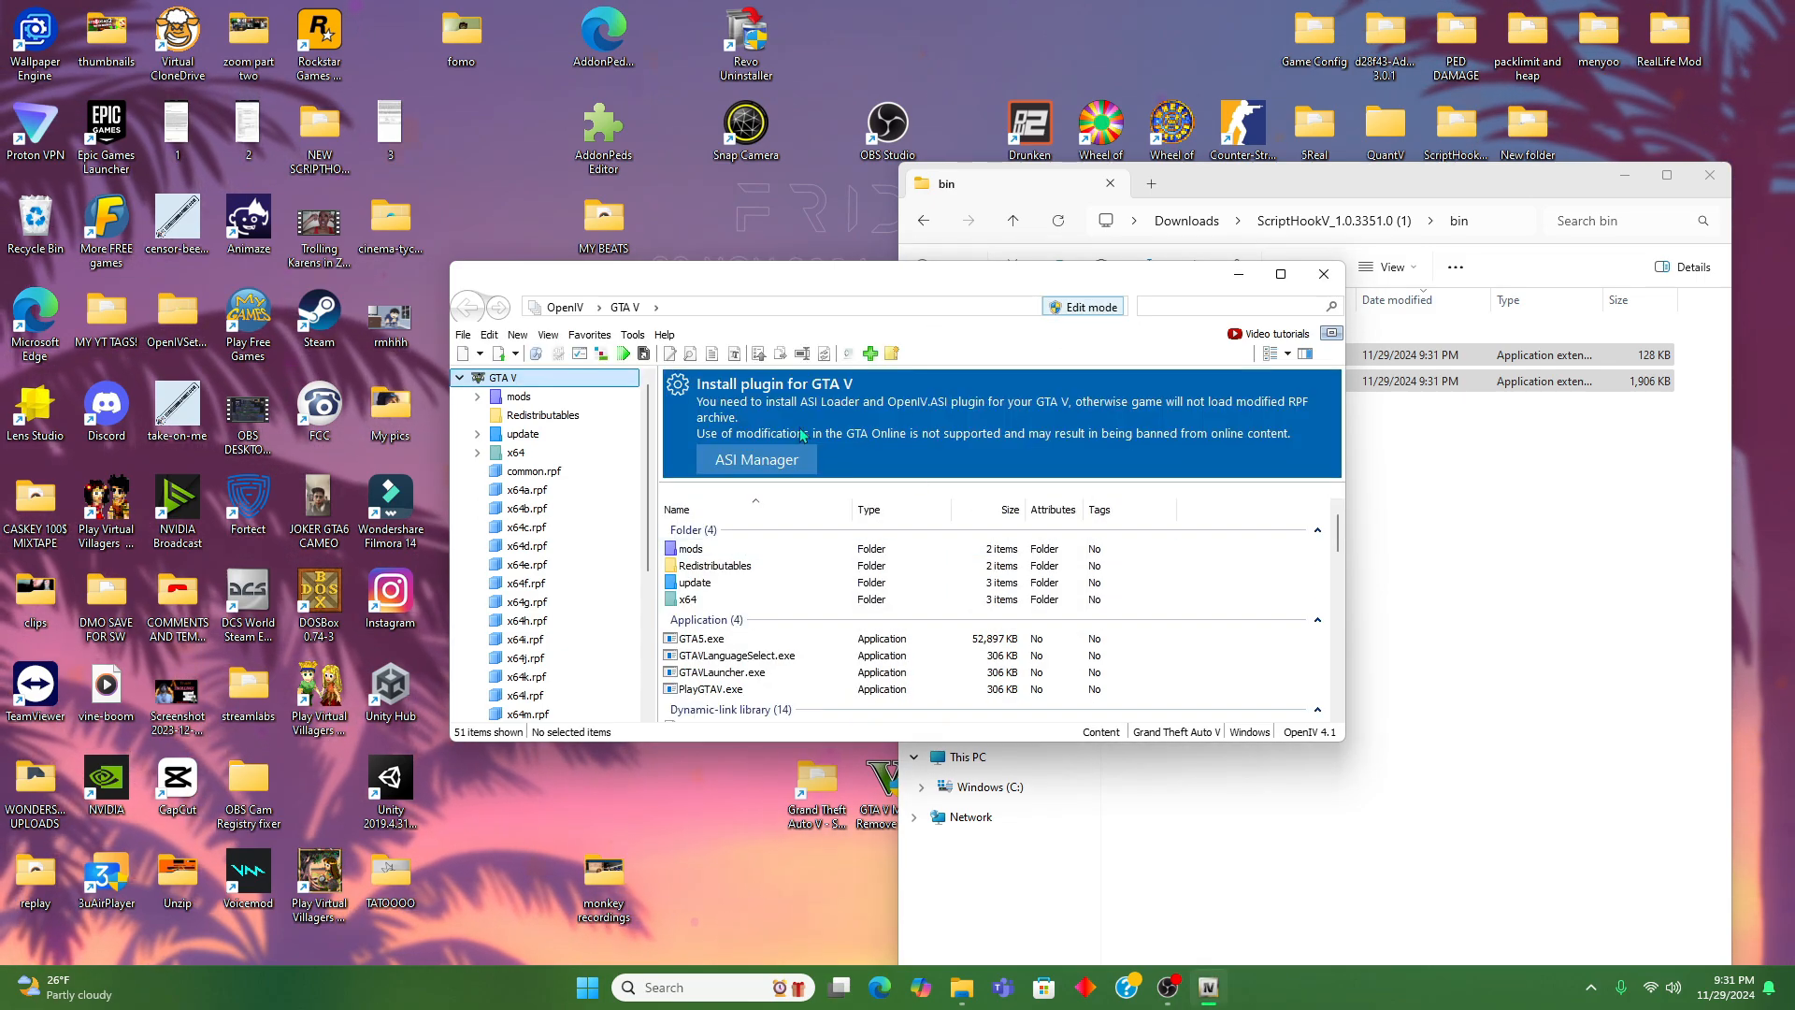
left_click(756, 460)
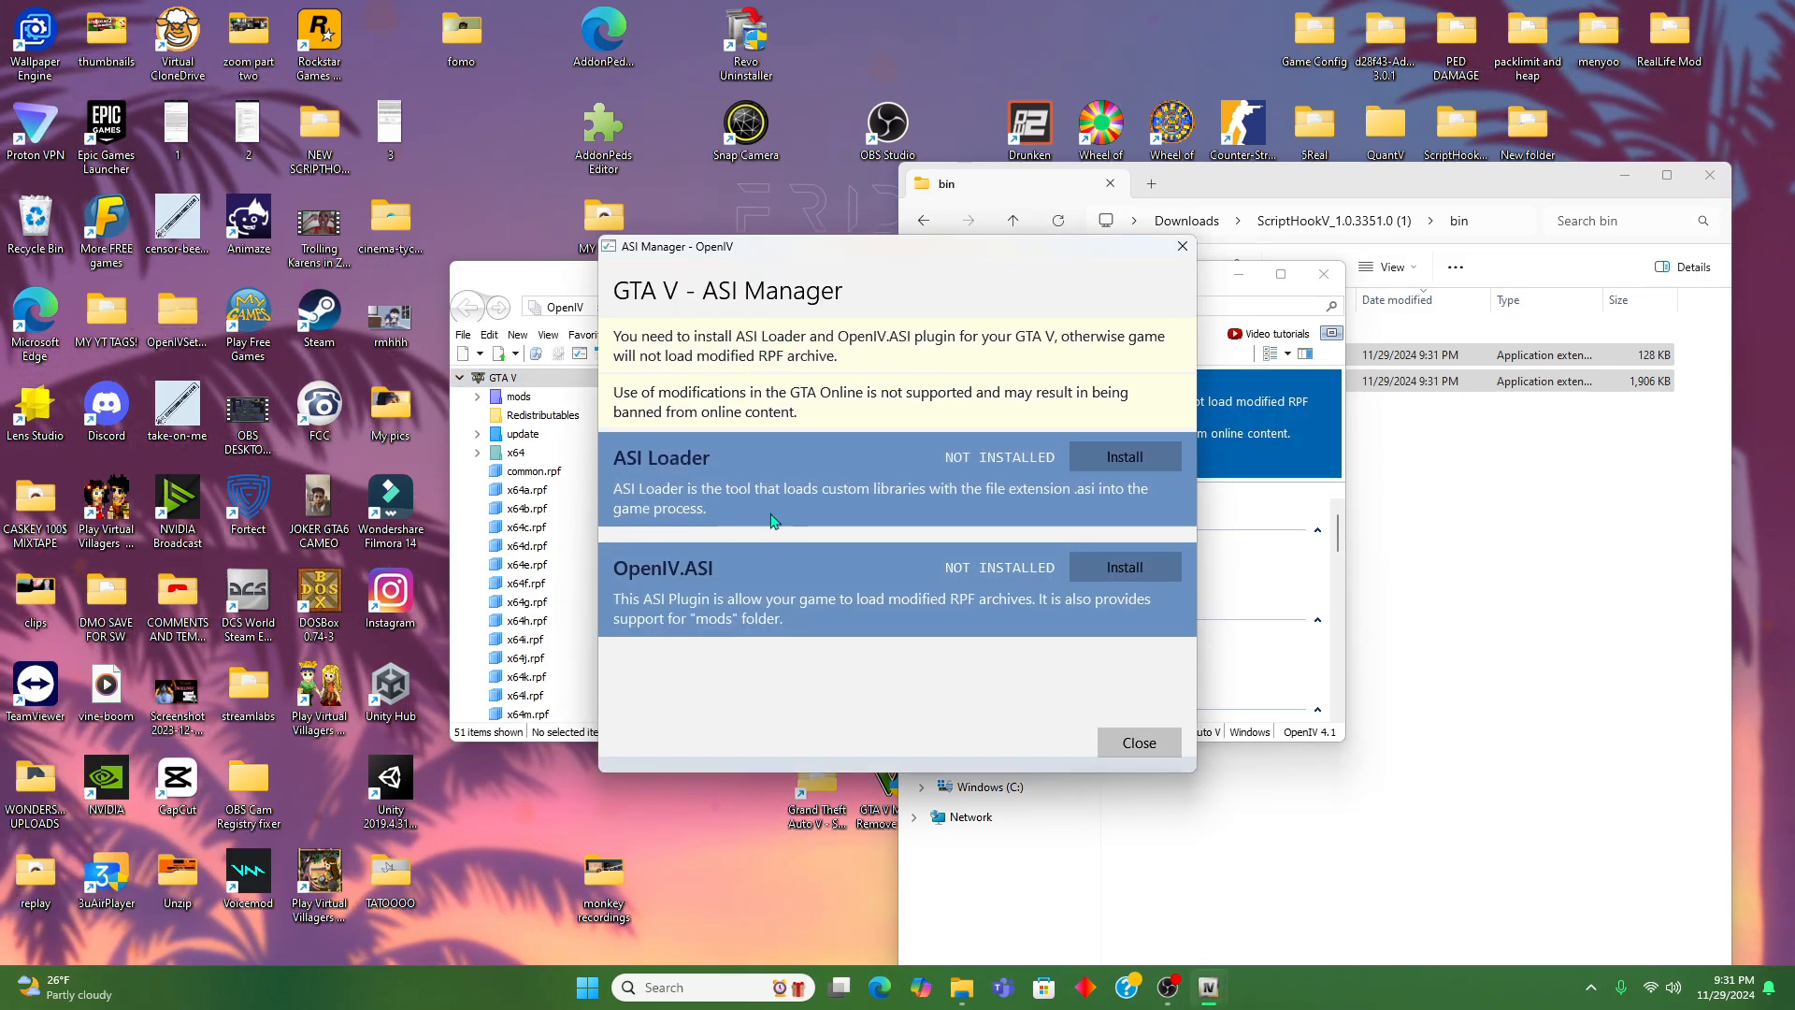
left_click(1124, 456)
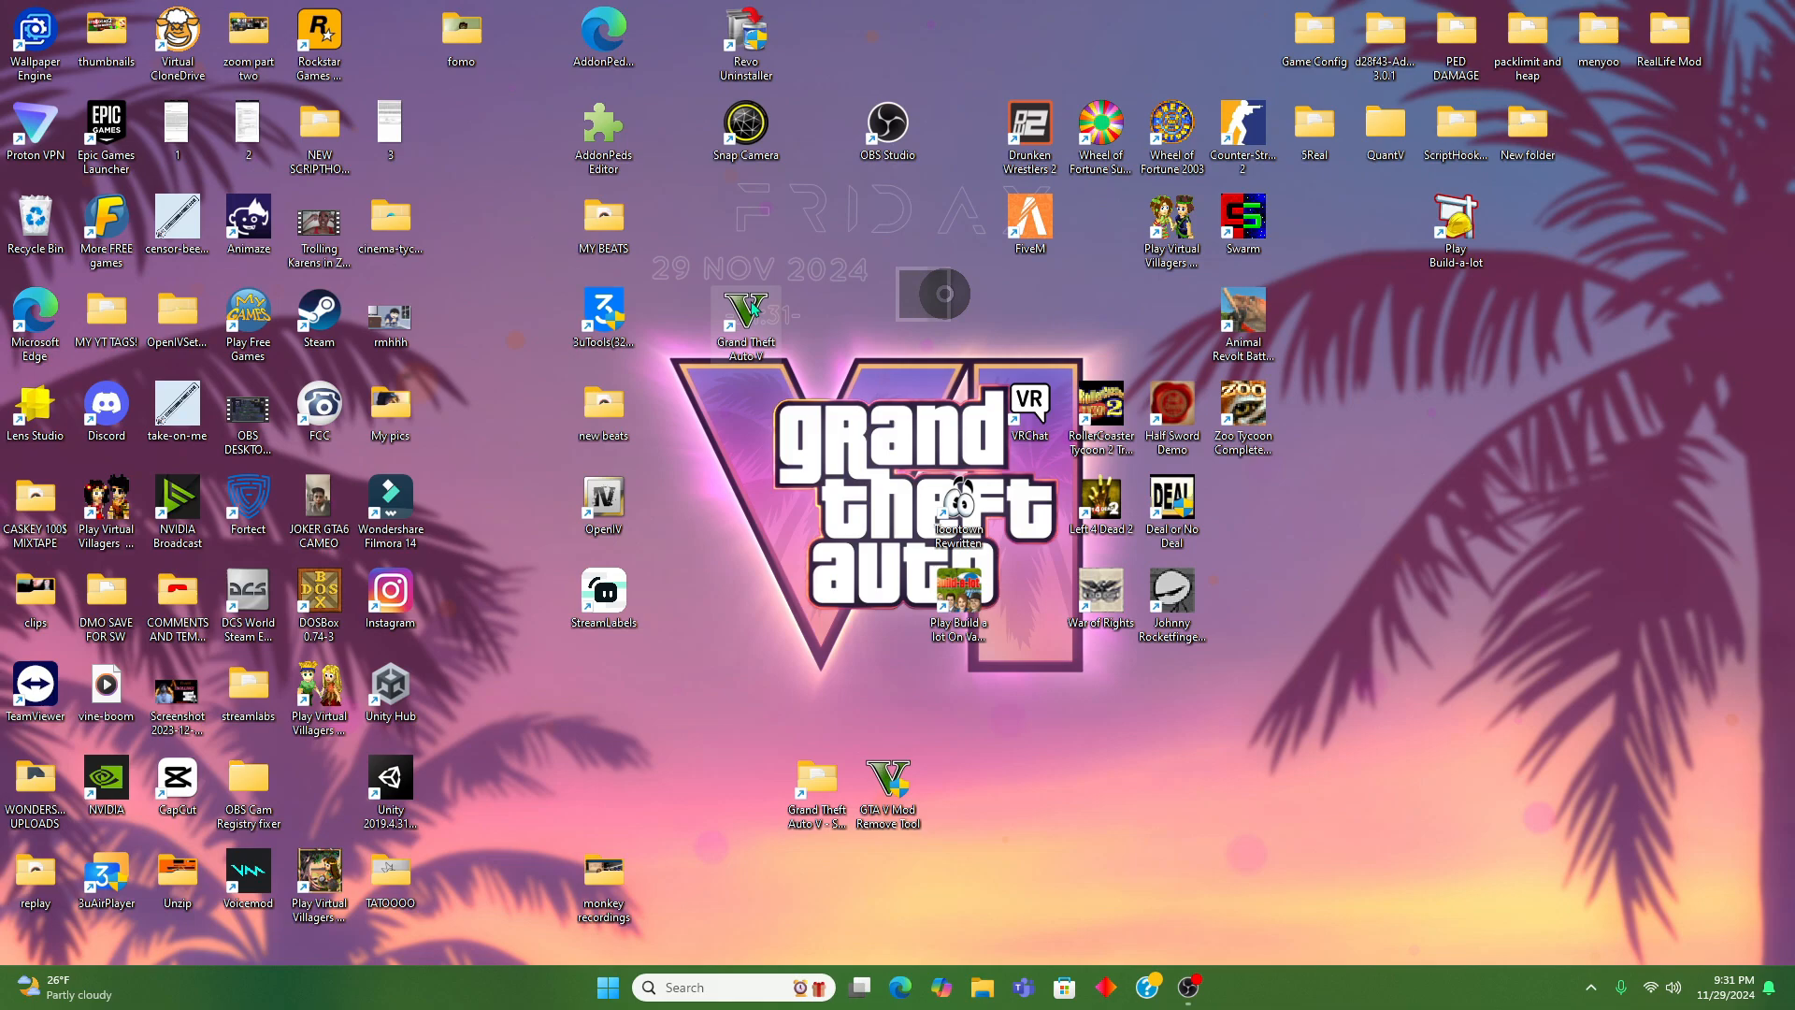
Step: Launch Grand Theft Auto V through Steam so it connects to Rockstar Games Services
double_click(746, 314)
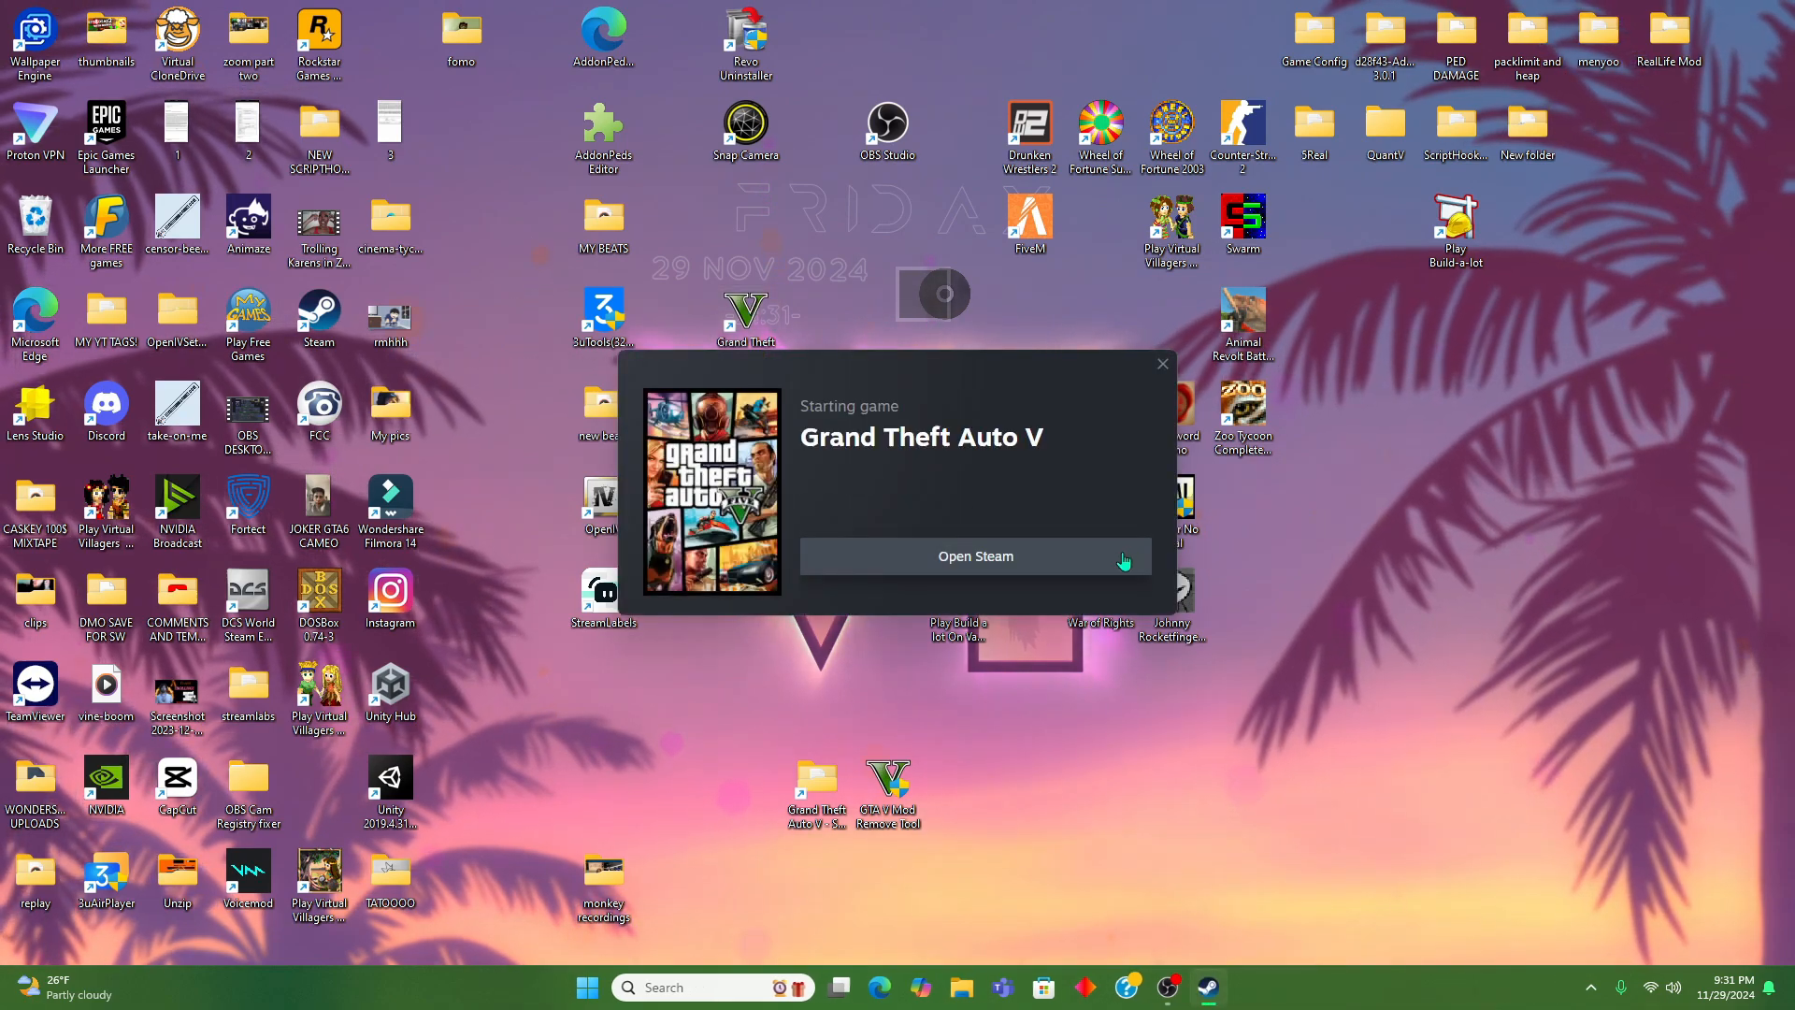
left_click(974, 556)
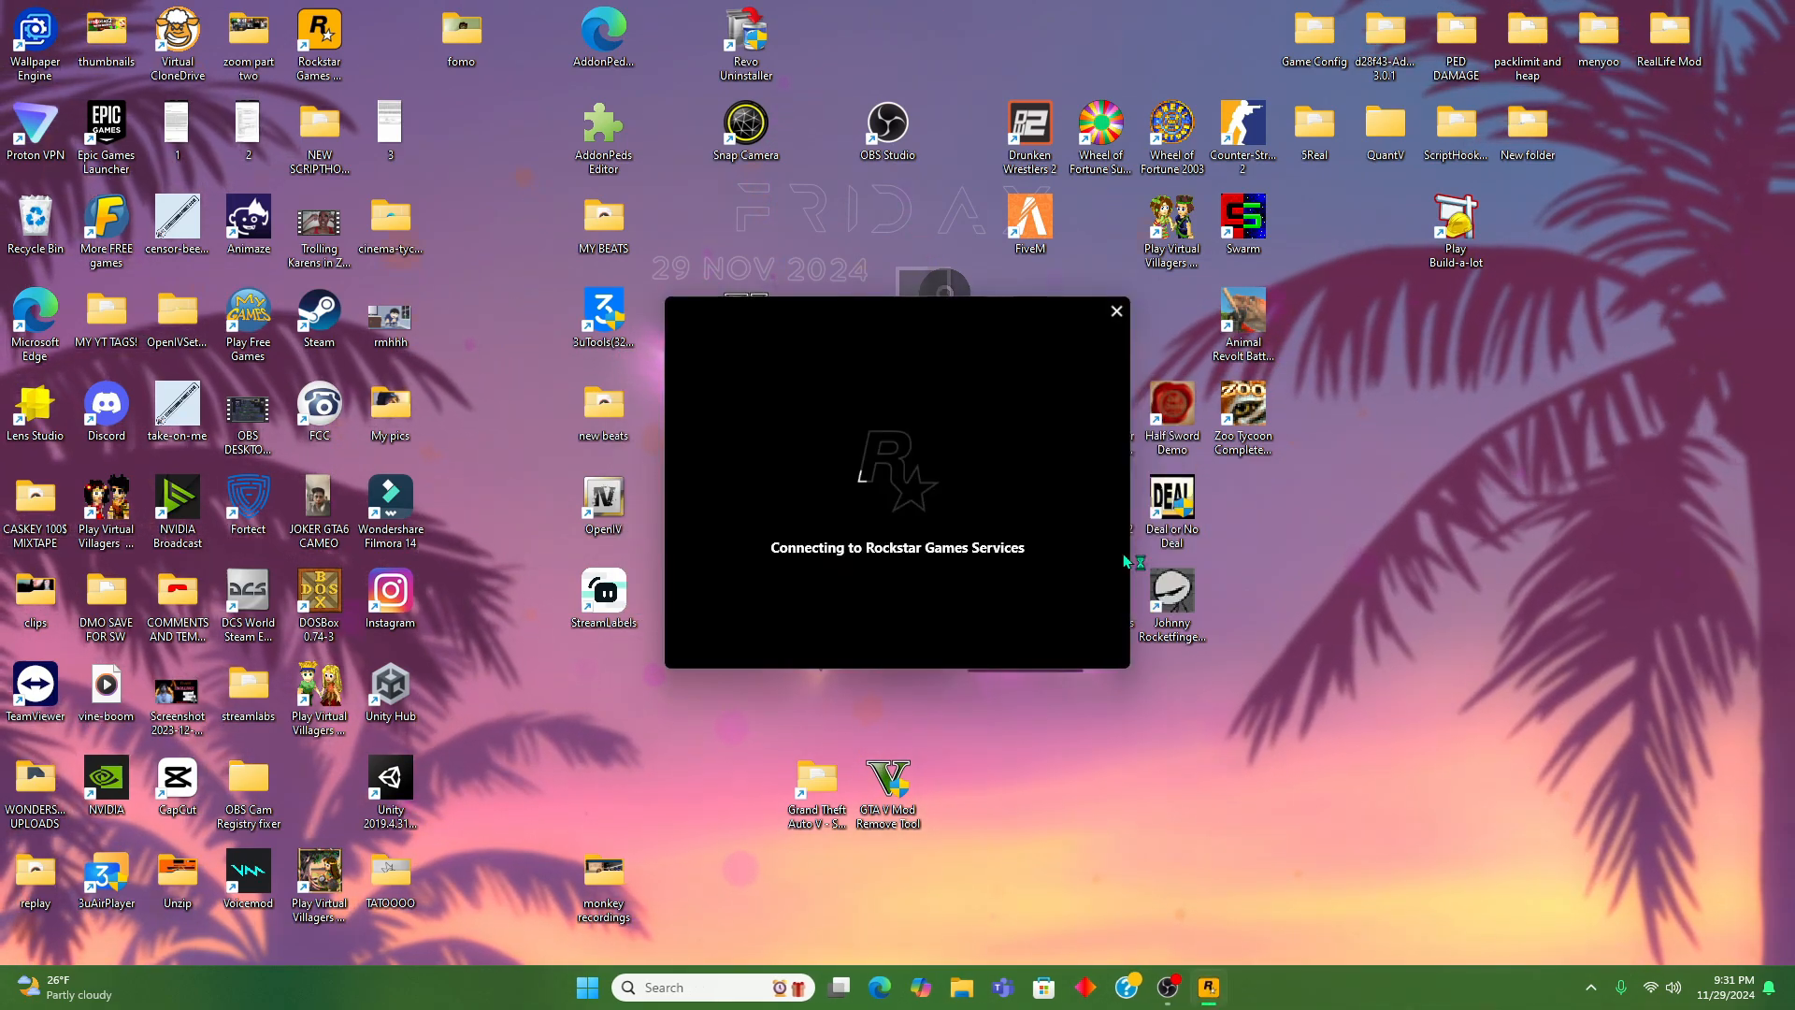